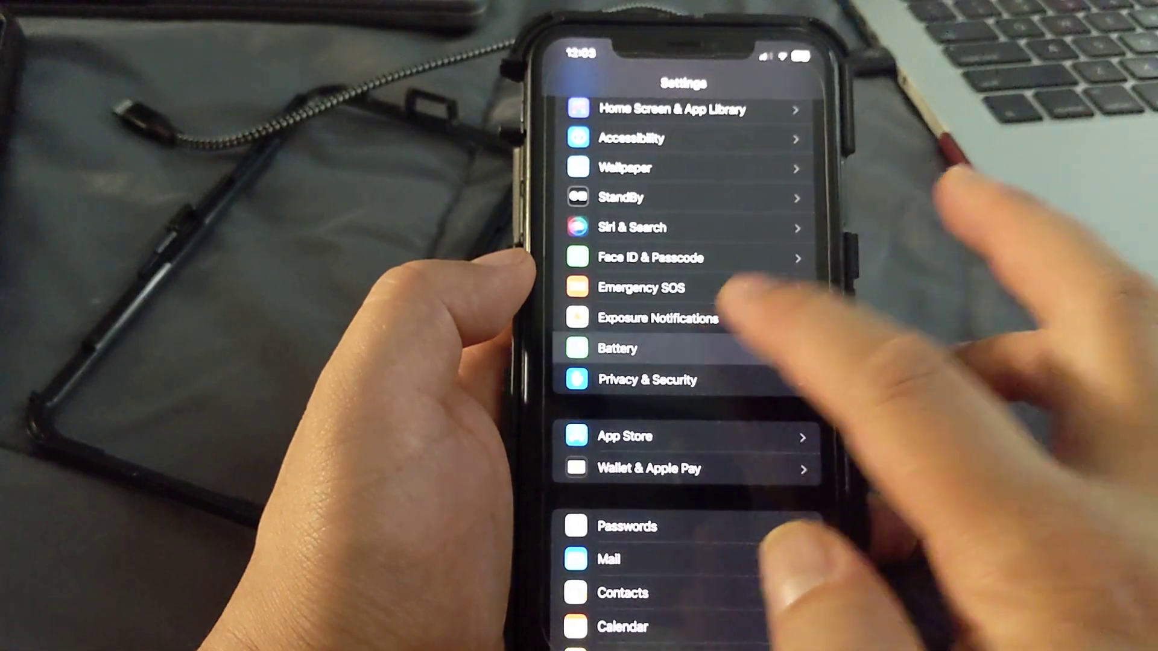
Open the Battery page showing Battery Health & Charging status.
{"action": "left_click", "coordinate": [616, 348]}
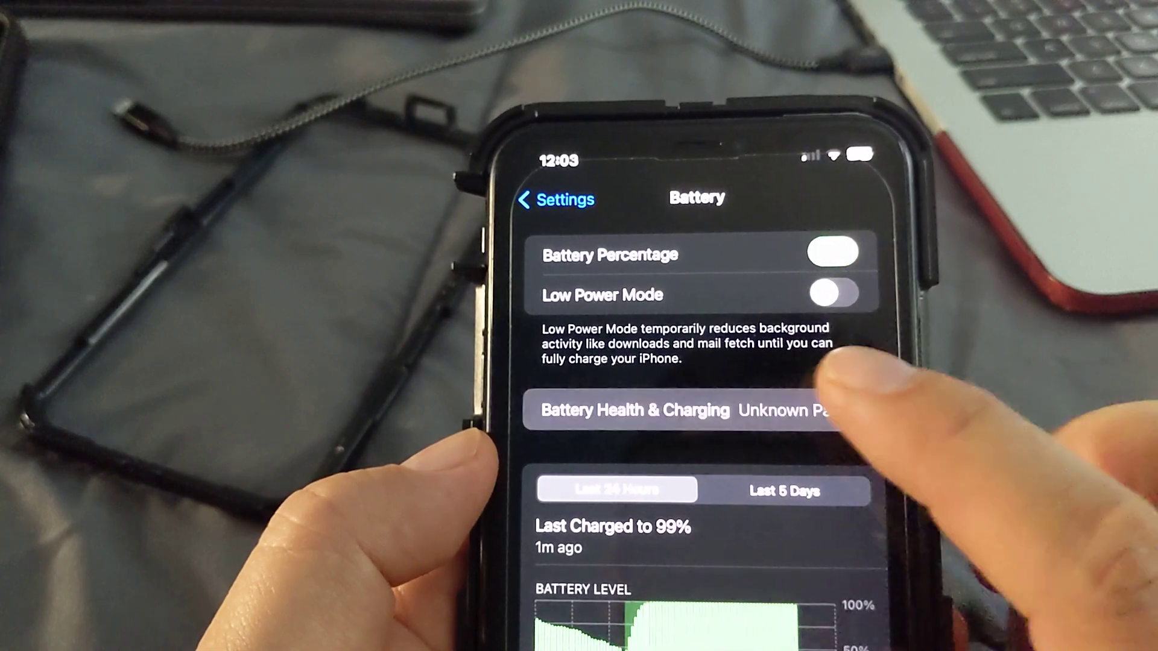
{"action": "left_click", "coordinate": [685, 410]}
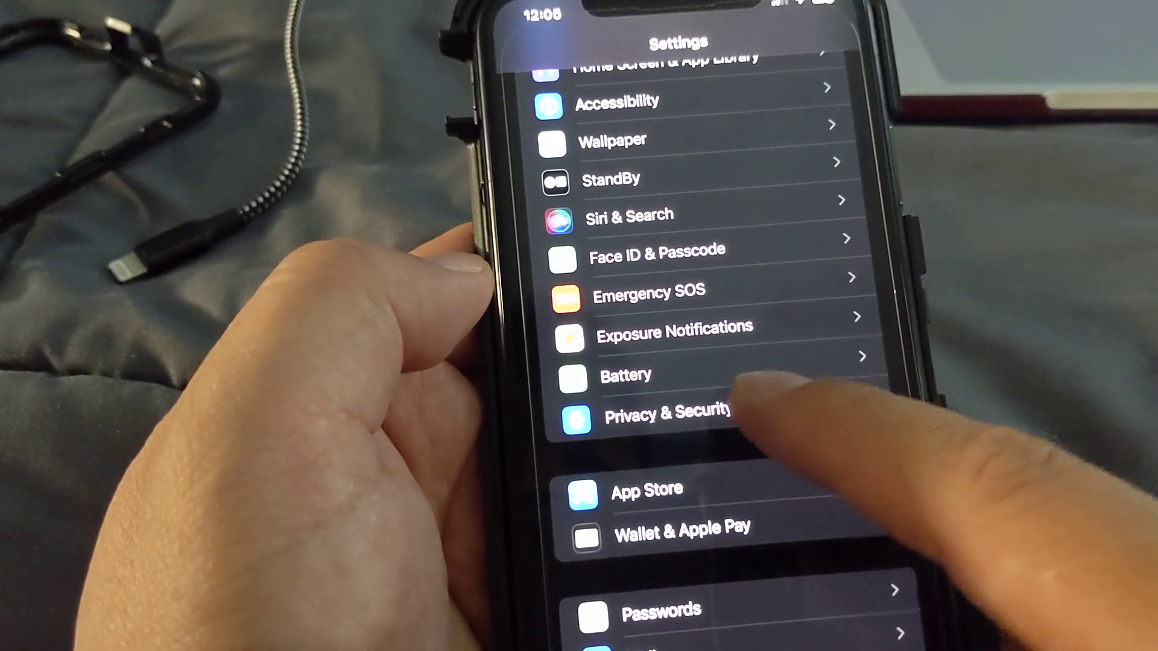
Open Privacy & Security and scroll down to Analytics & Improvements.
{"action": "left_click", "coordinate": [658, 413]}
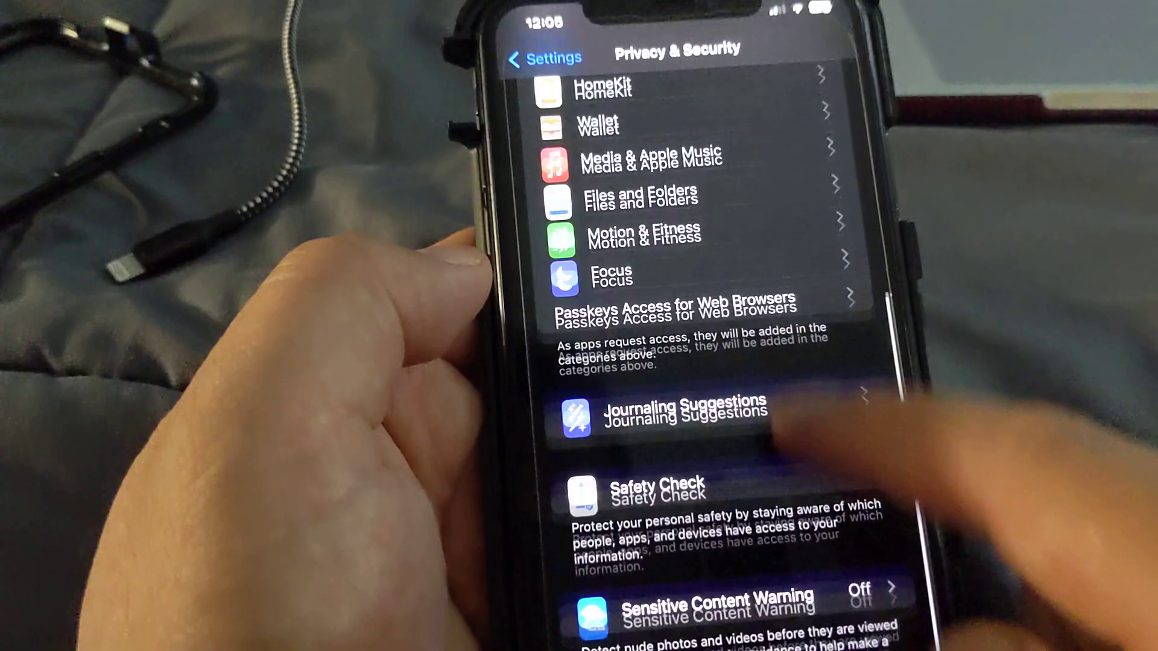
{"action": "scroll", "scroll_direction": "down", "scroll_amount": 3}
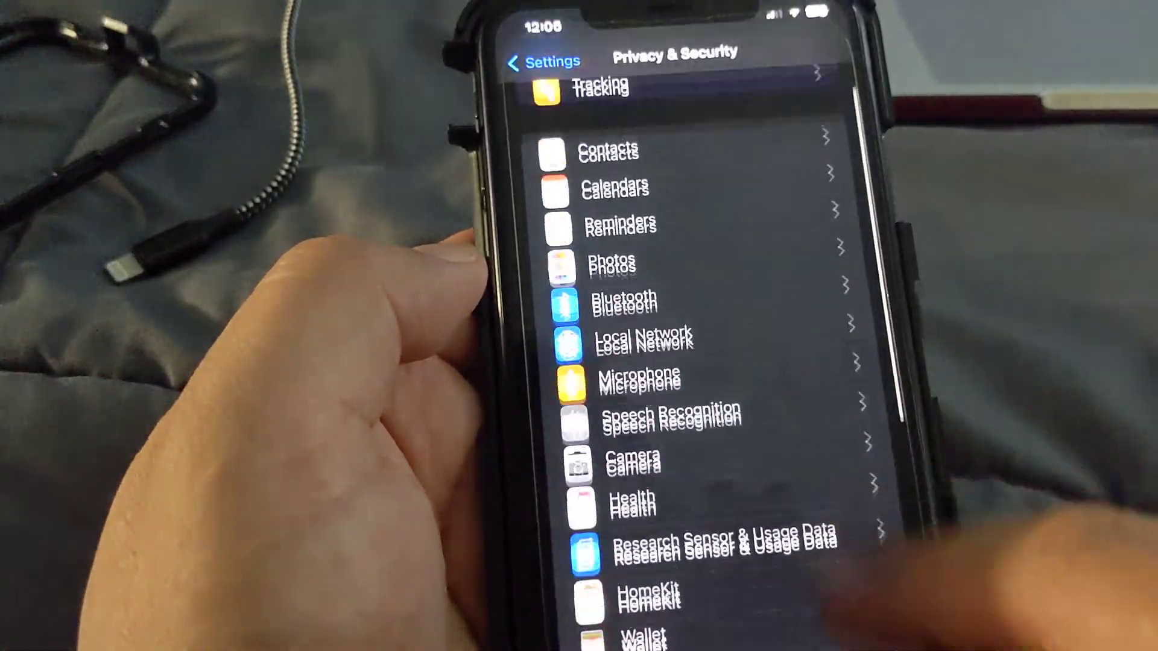
{"action": "scroll", "scroll_direction": "down", "scroll_amount": 3}
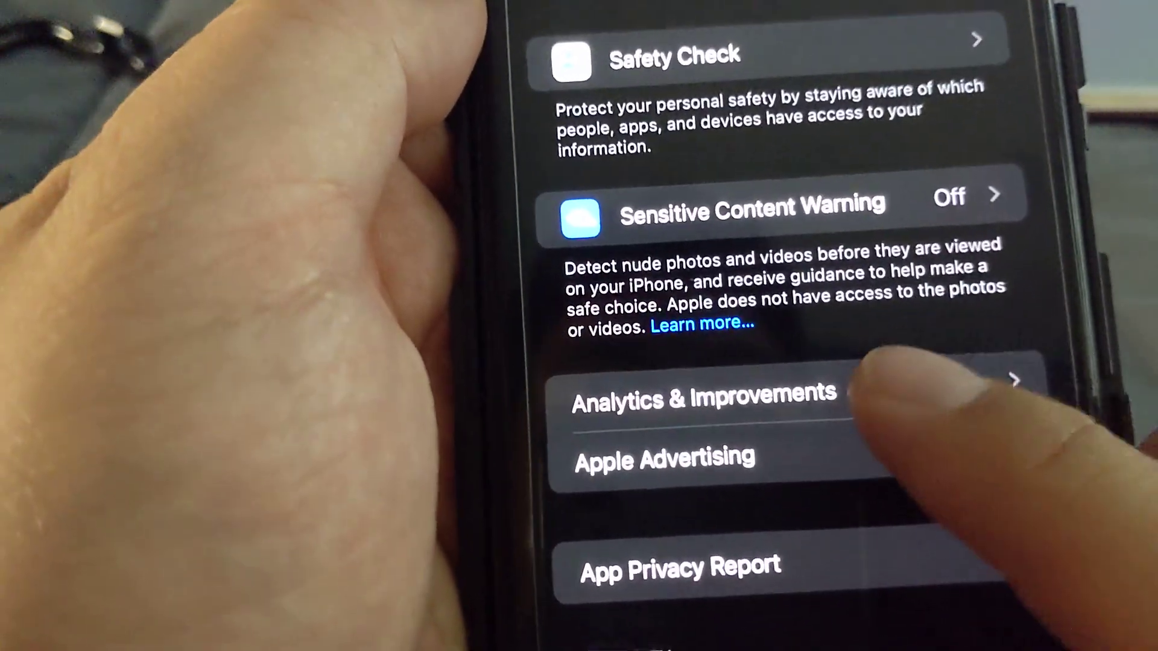
Open Analytics & Improvements, then the Analytics Data list of log files.
{"action": "left_click", "coordinate": [706, 396]}
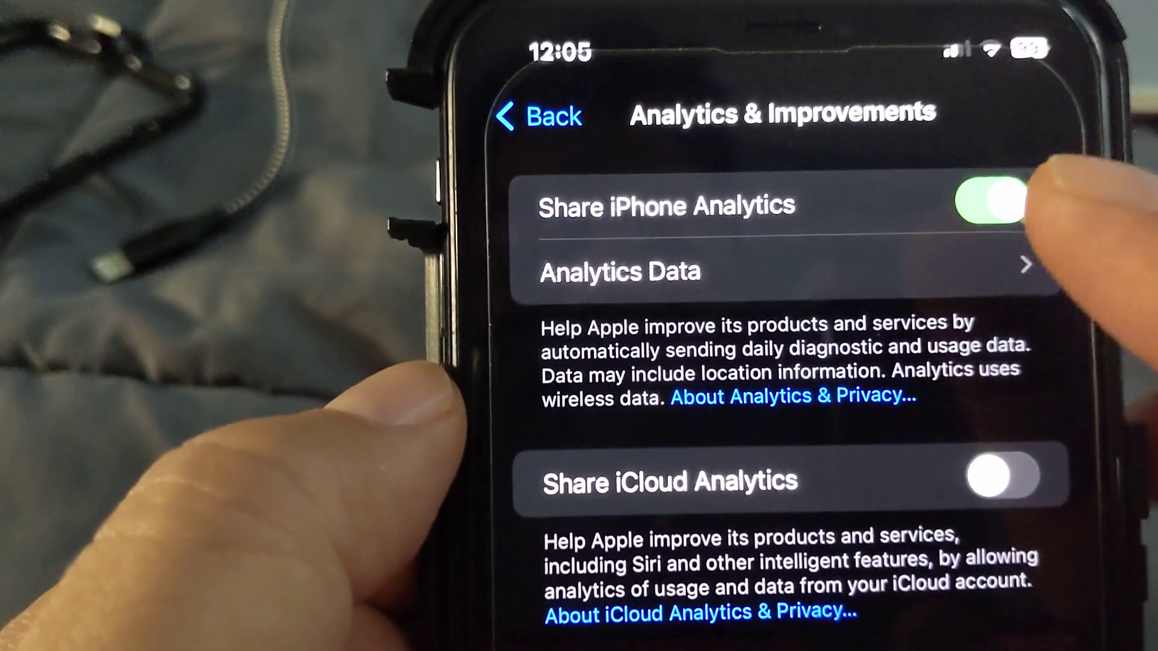
{"action": "left_click", "coordinate": [782, 271]}
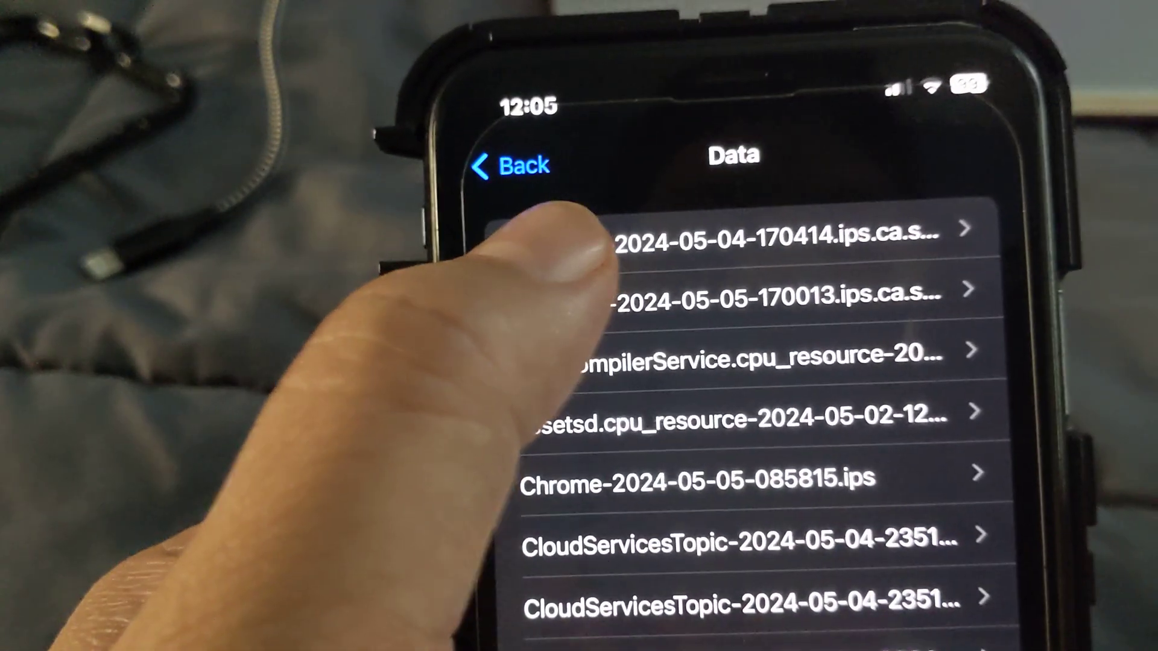
Open the Analytics-2024-05-05-170013.ips log to view its raw JSON entries.
{"action": "left_click", "coordinate": [738, 290]}
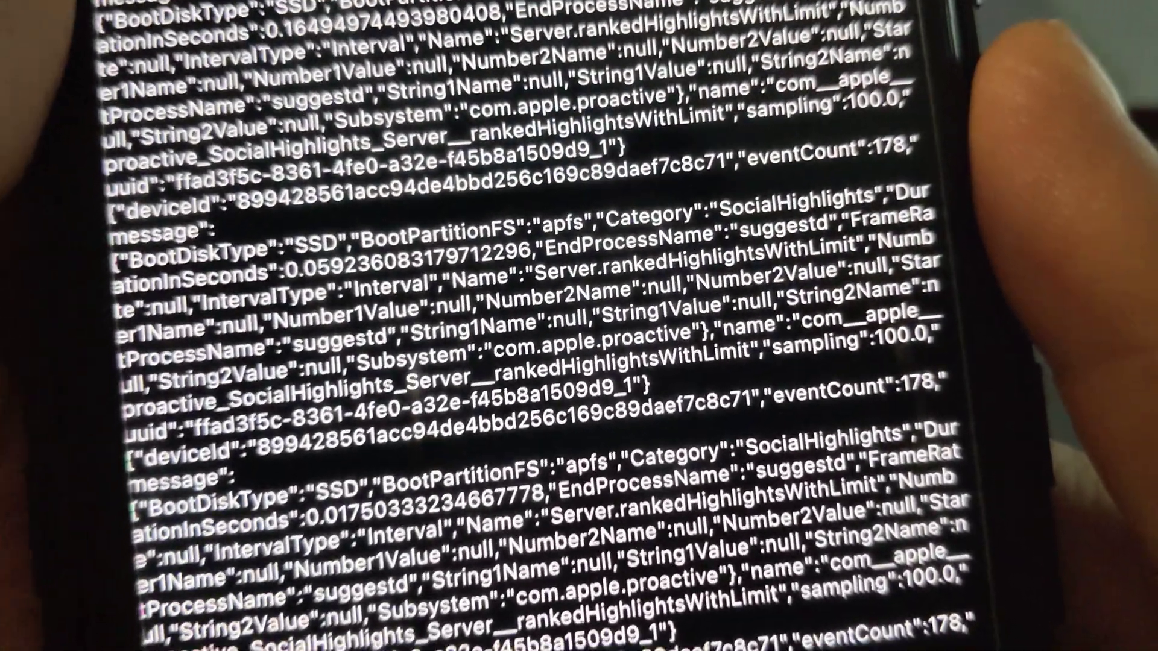
{"action": "scroll", "scroll_direction": "down", "scroll_amount": 3}
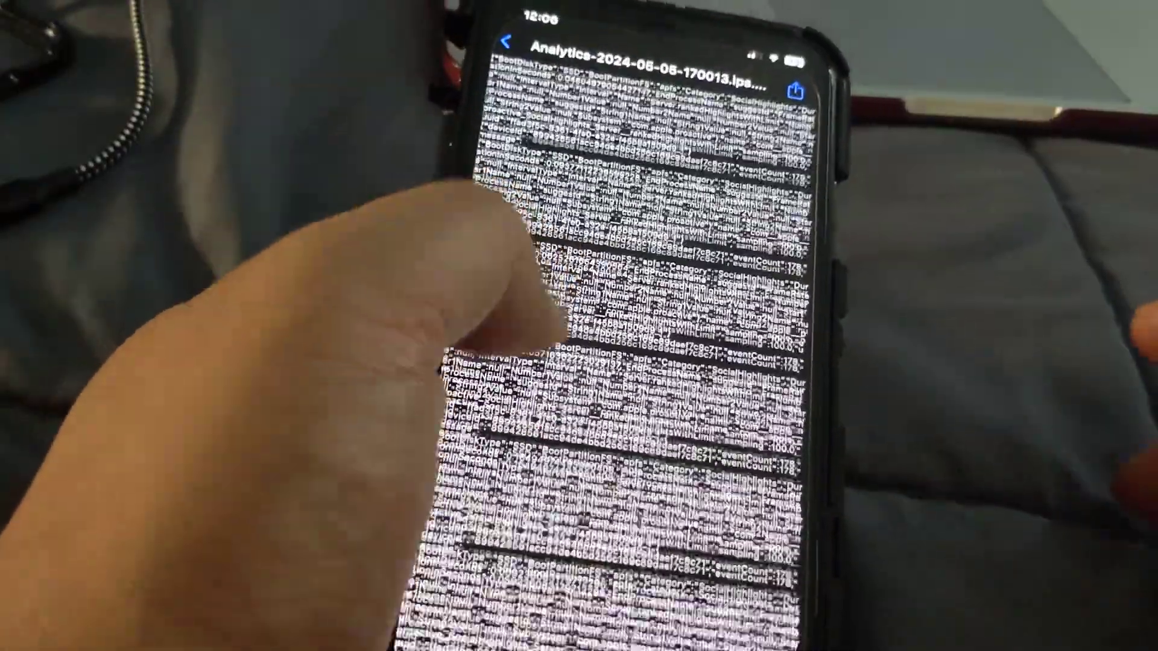
Scroll the log to the battery record with CycleCount and MaximumCapacity values.
{"action": "scroll", "scroll_direction": "down", "scroll_amount": 3}
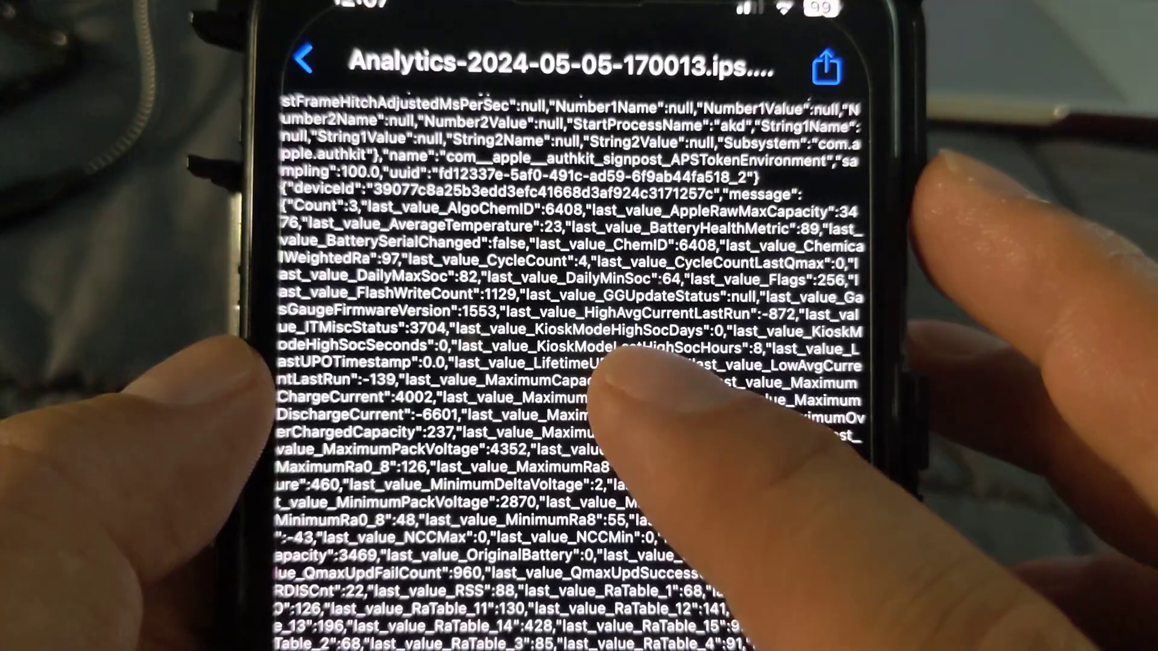
{"action": "scroll", "scroll_direction": "down", "scroll_amount": 3}
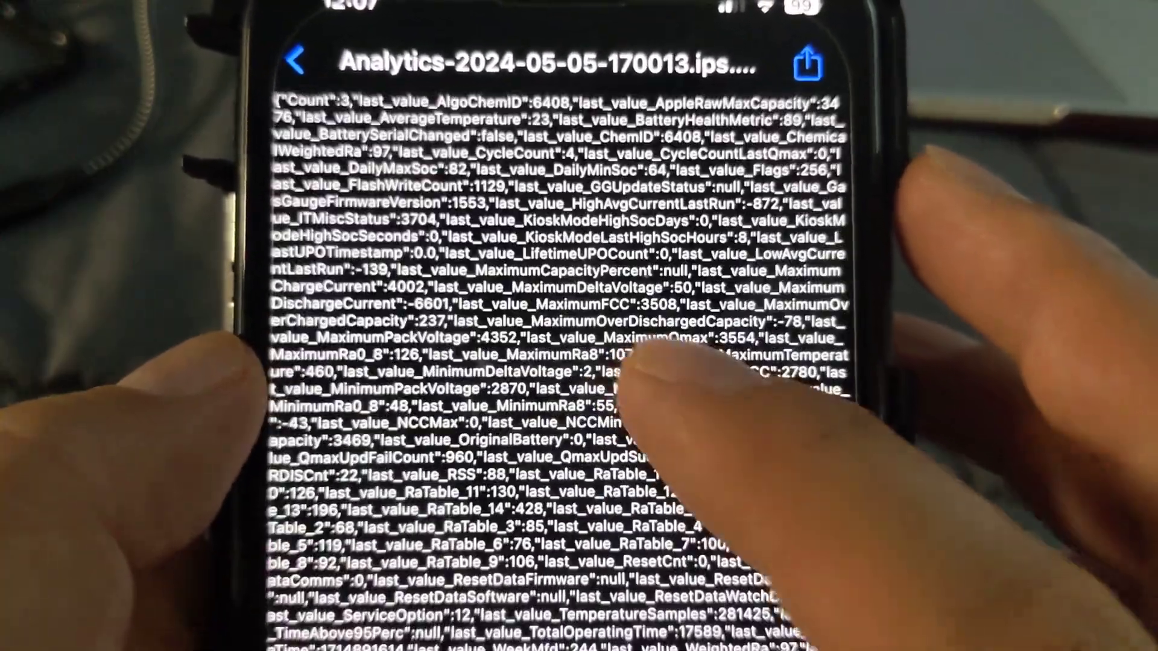